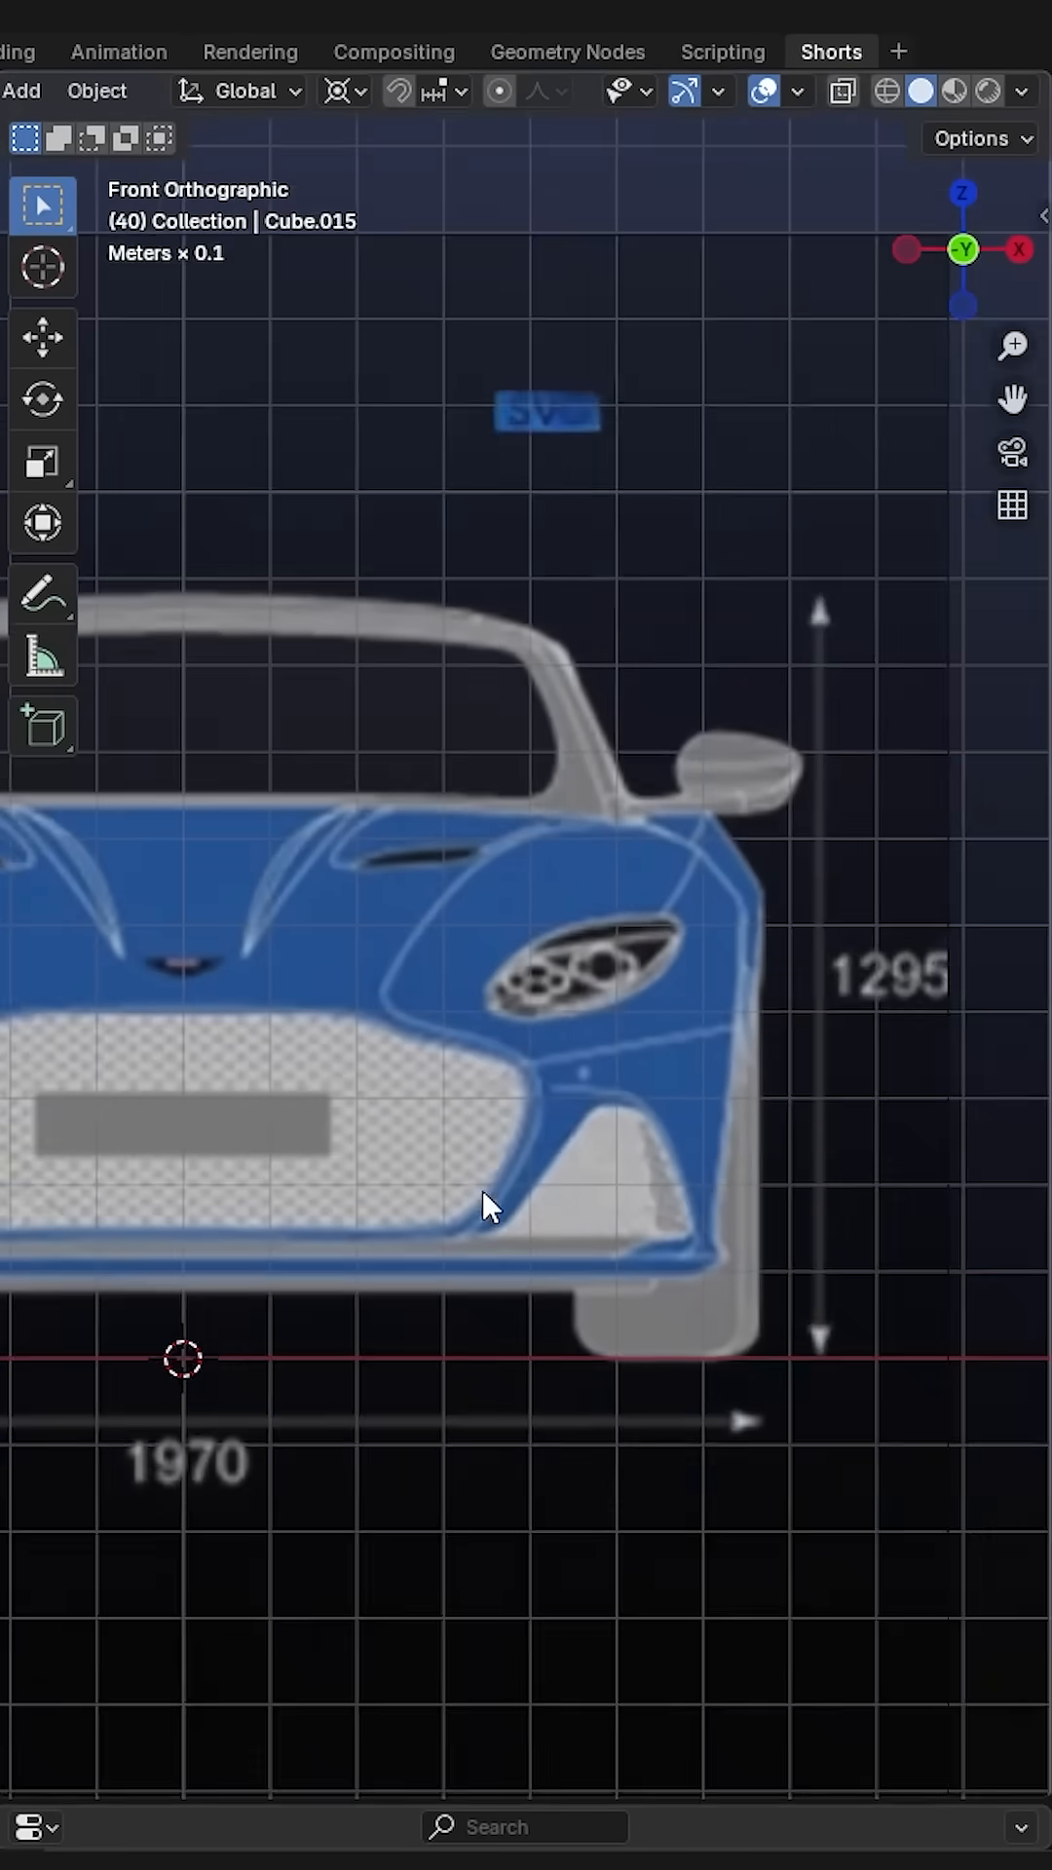
Enter Edit Mode on the cube and collapse it to a single vertex
{"action": "left_click", "coordinate": [19, 90]}
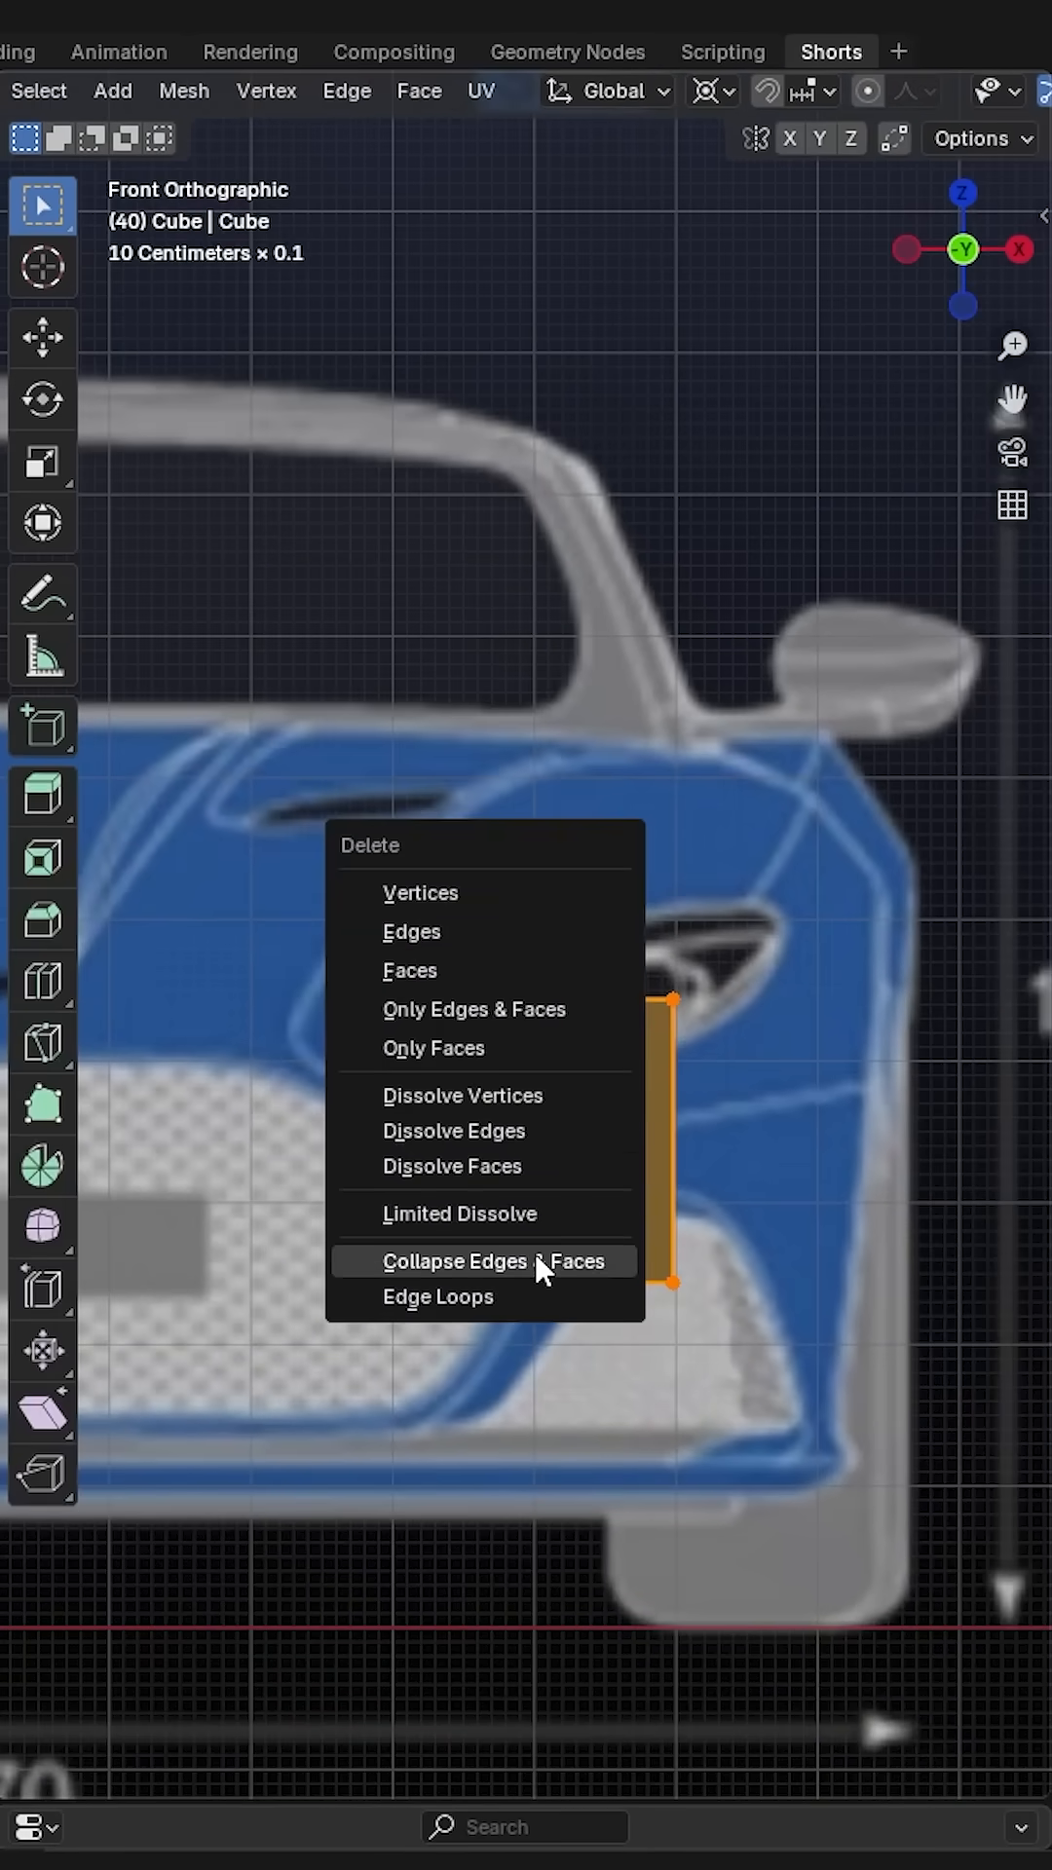
{"action": "left_click", "coordinate": [480, 1260]}
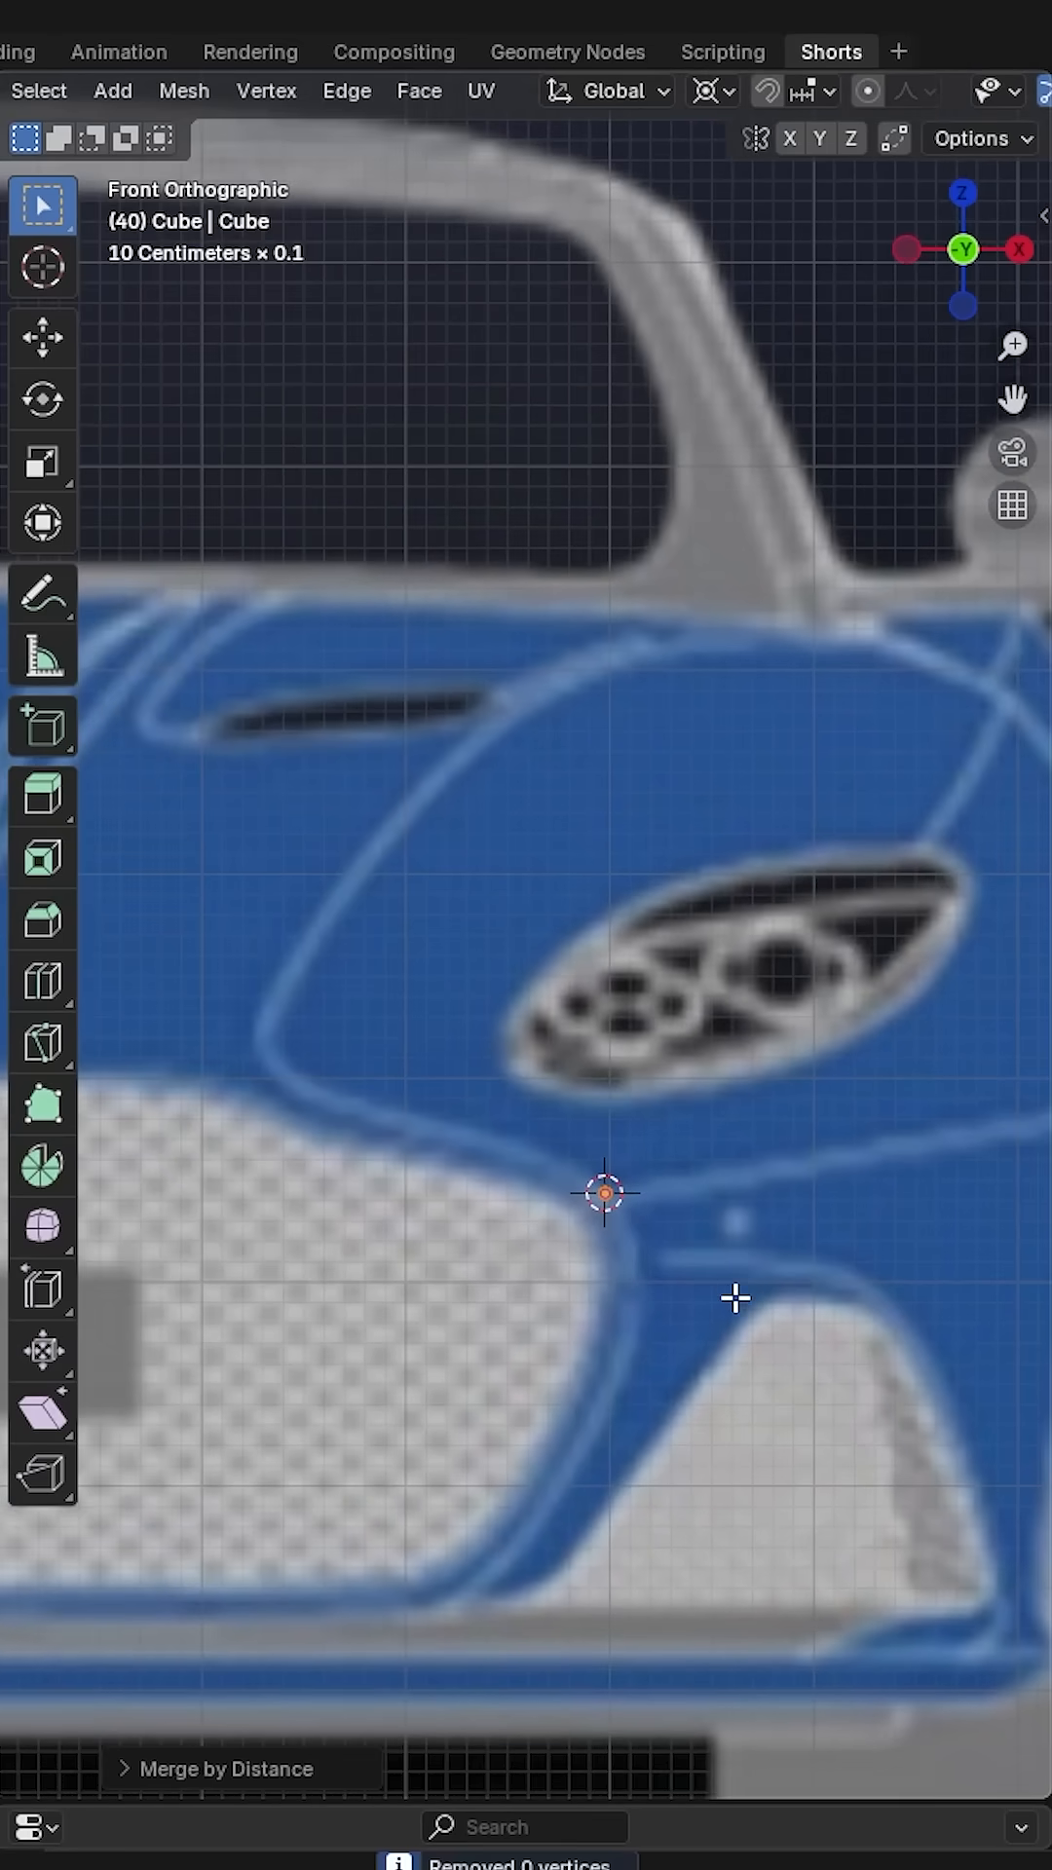
{"action": "left_click_drag", "start_coordinate": [608, 1192], "coordinate": [394, 1121]}
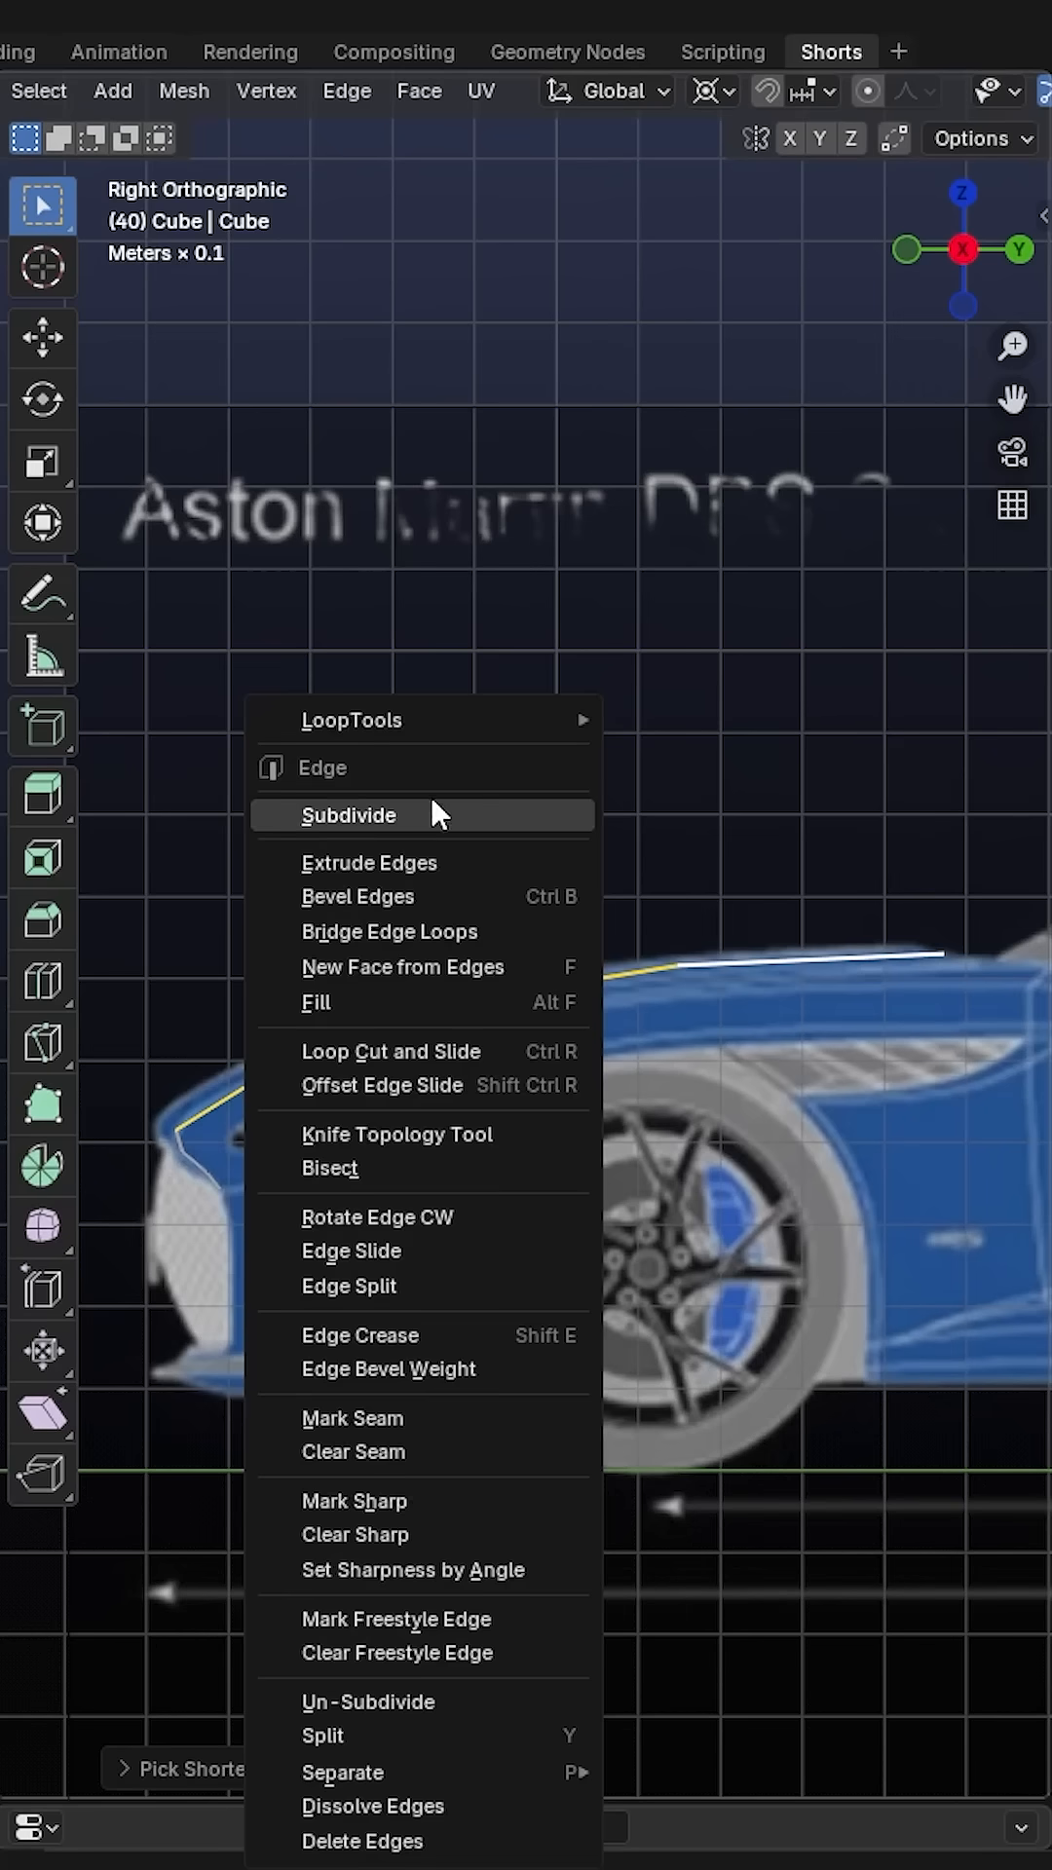
Subdivide the hood edge and relax the vertices with LoopTools for even spacing
{"action": "left_click", "coordinate": [349, 815]}
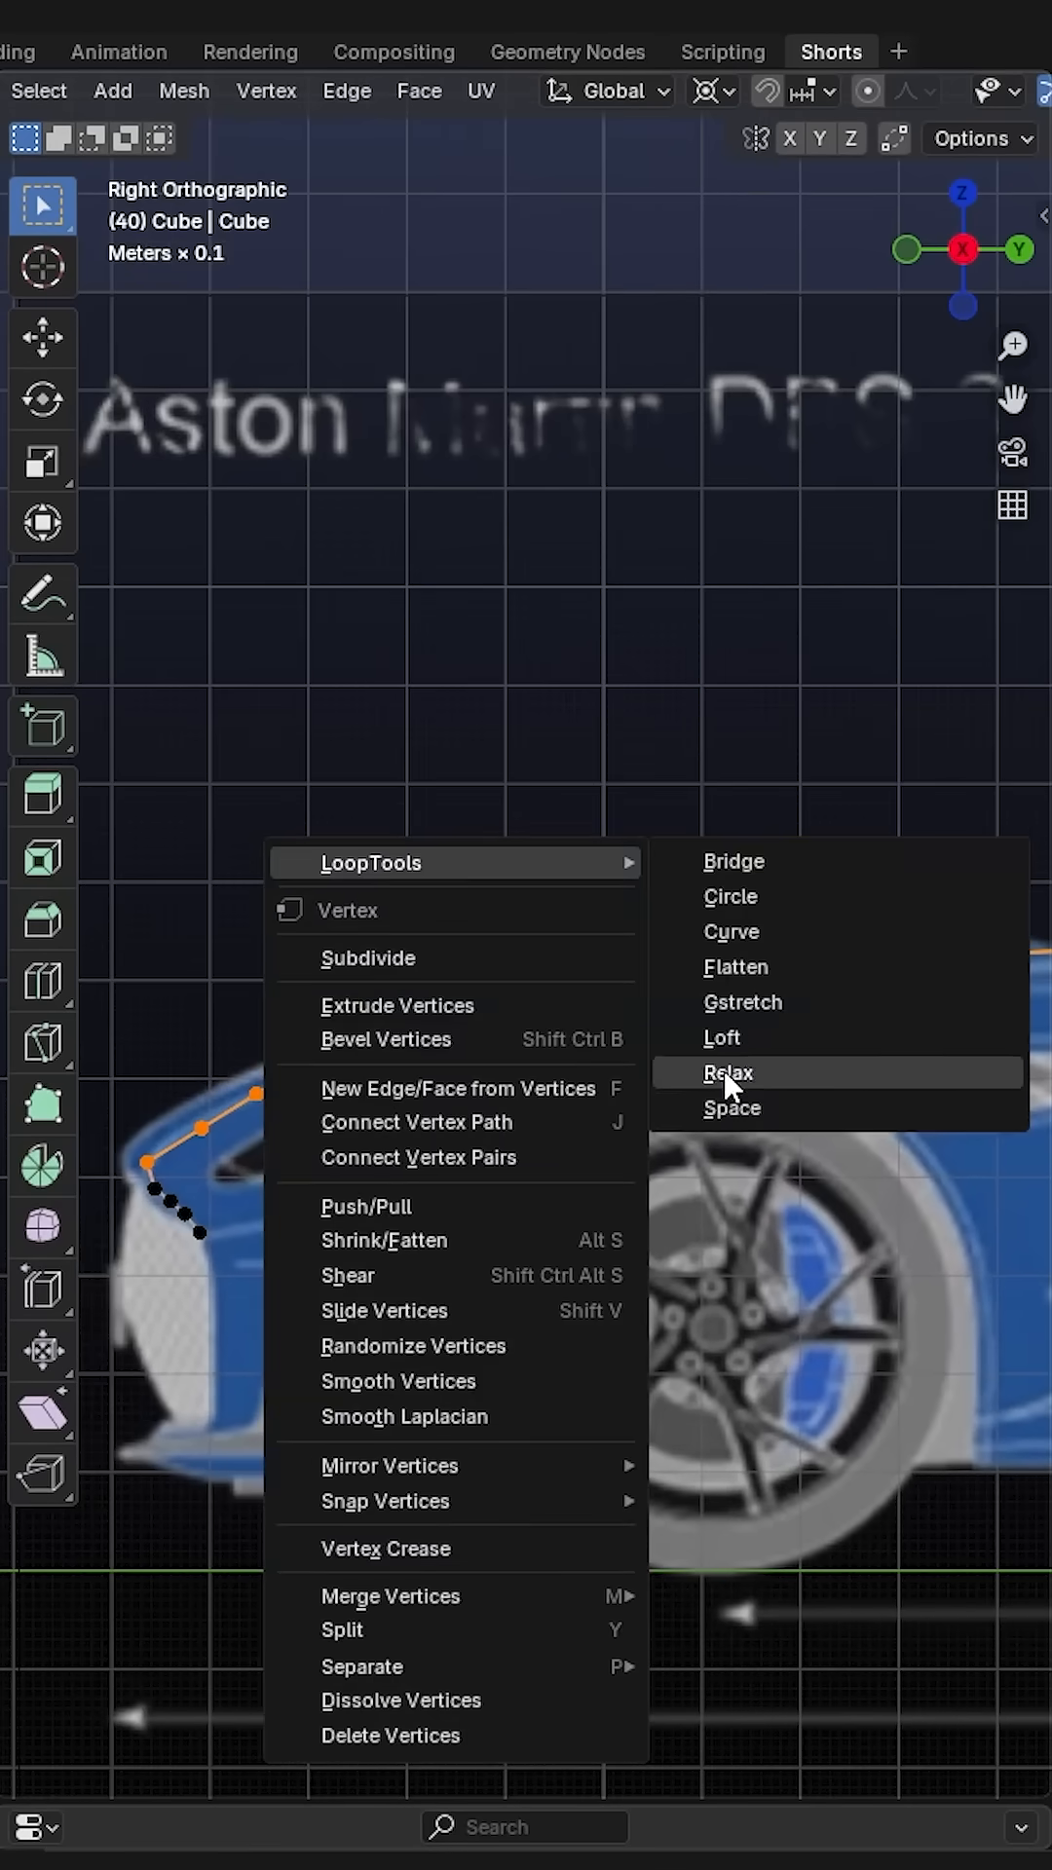
{"action": "left_click", "coordinate": [727, 1072]}
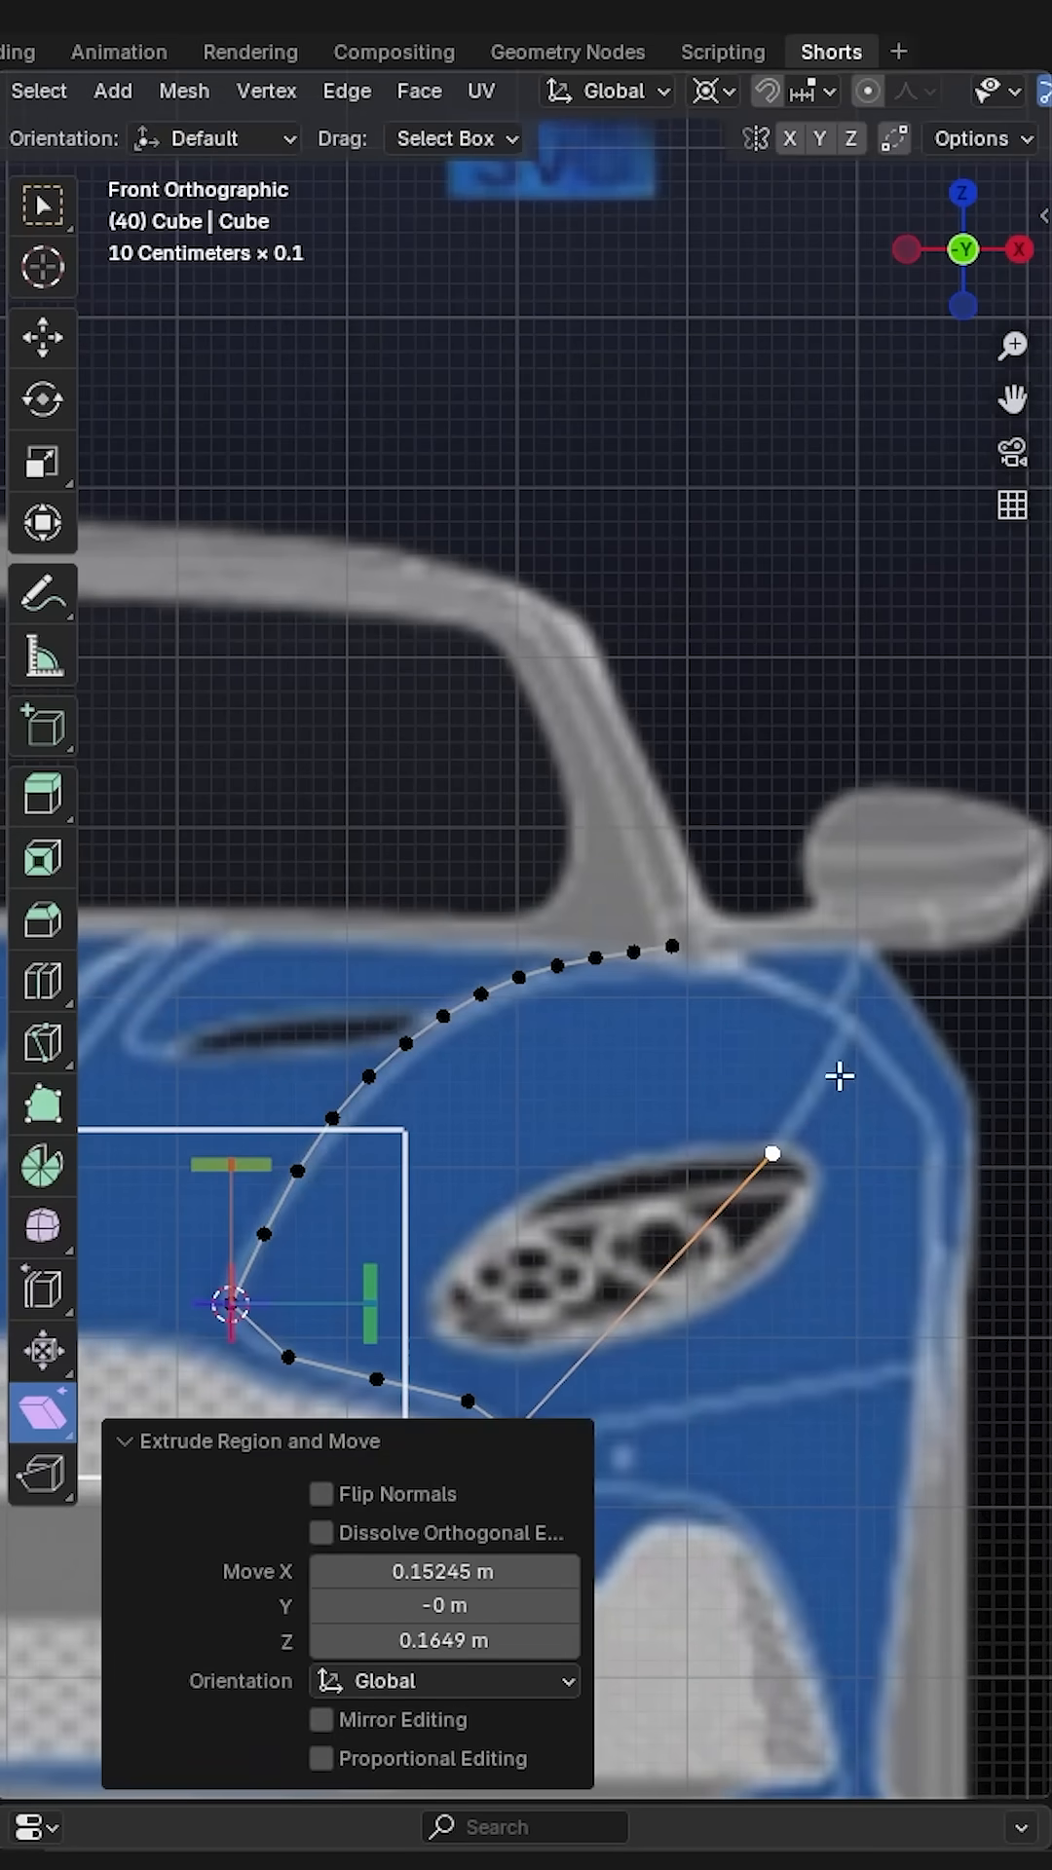
Place the extruded vertex on the hood's lower outline in front view
{"action": "left_click_drag", "start_coordinate": [772, 1153], "coordinate": [847, 1031]}
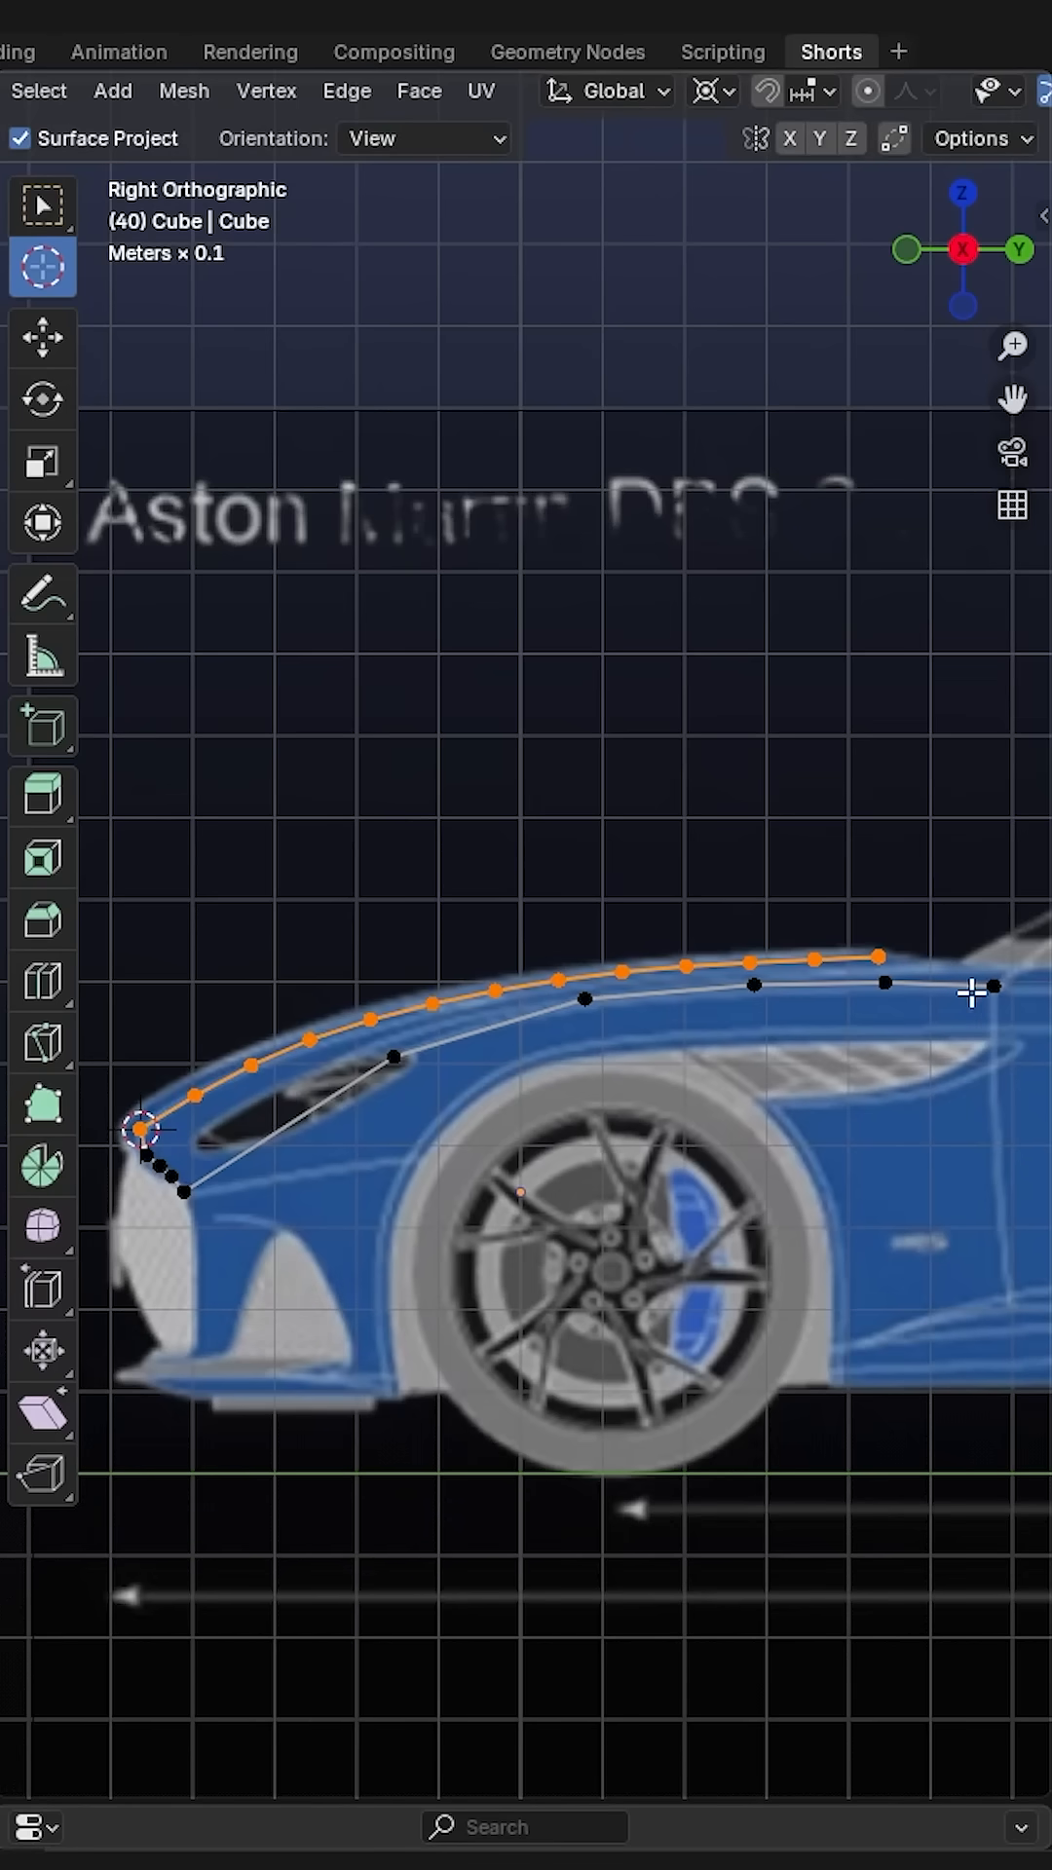
{"action": "mouse_move", "coordinate": [152, 1105]}
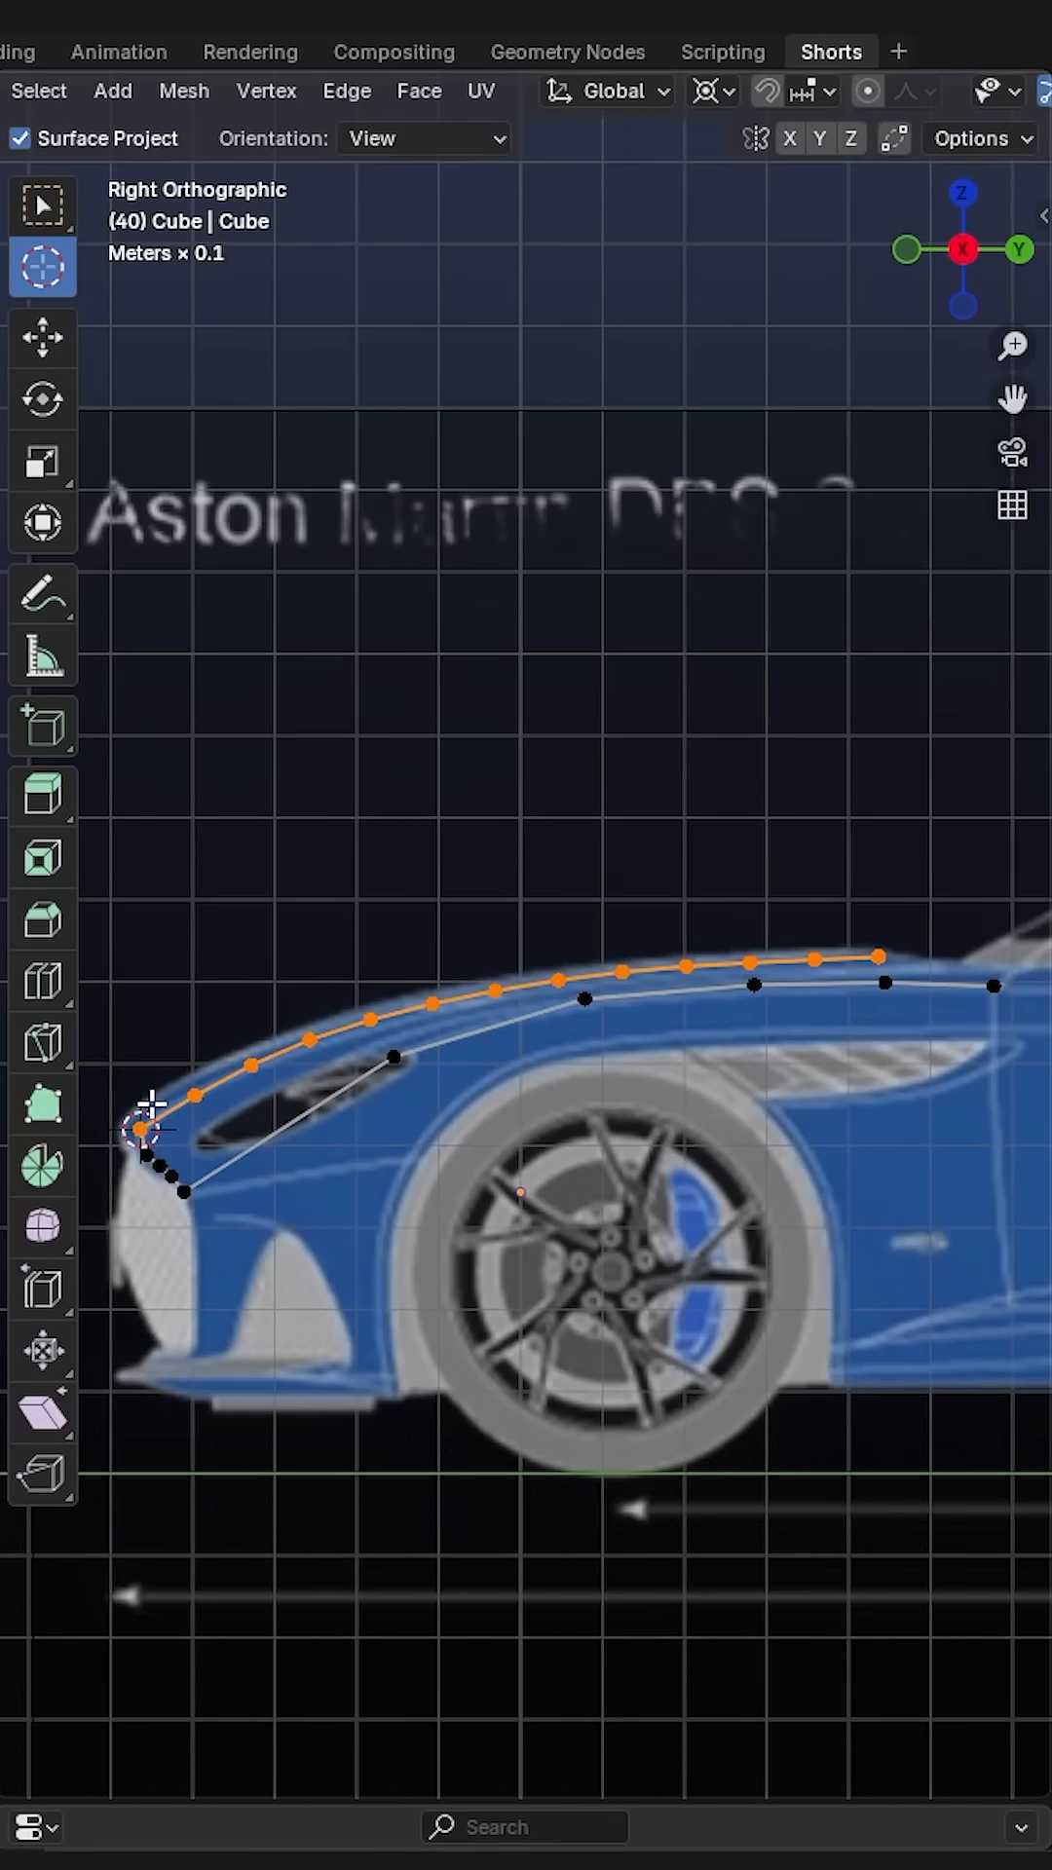
Enable the Statistics overlay, subdivide the lower hood edges and relax them with LoopTools
{"action": "left_click", "coordinate": [713, 91]}
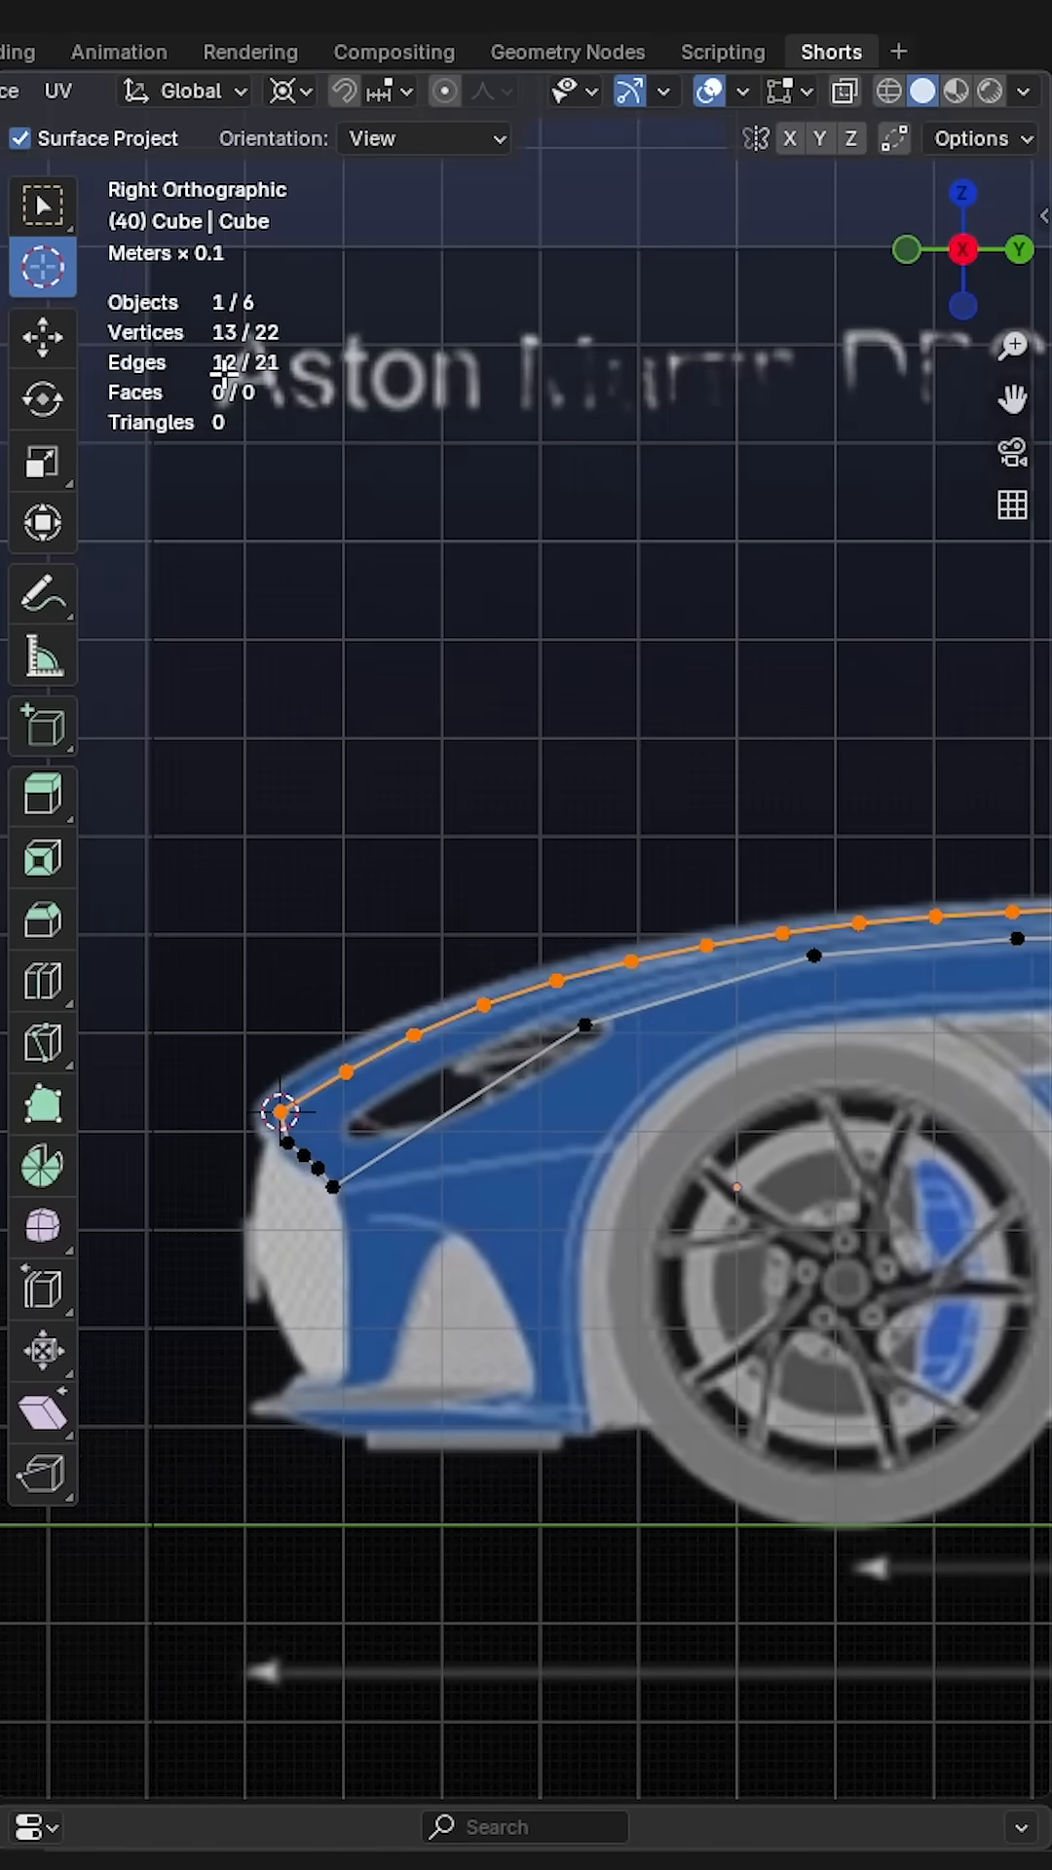
{"action": "left_click", "coordinate": [728, 946]}
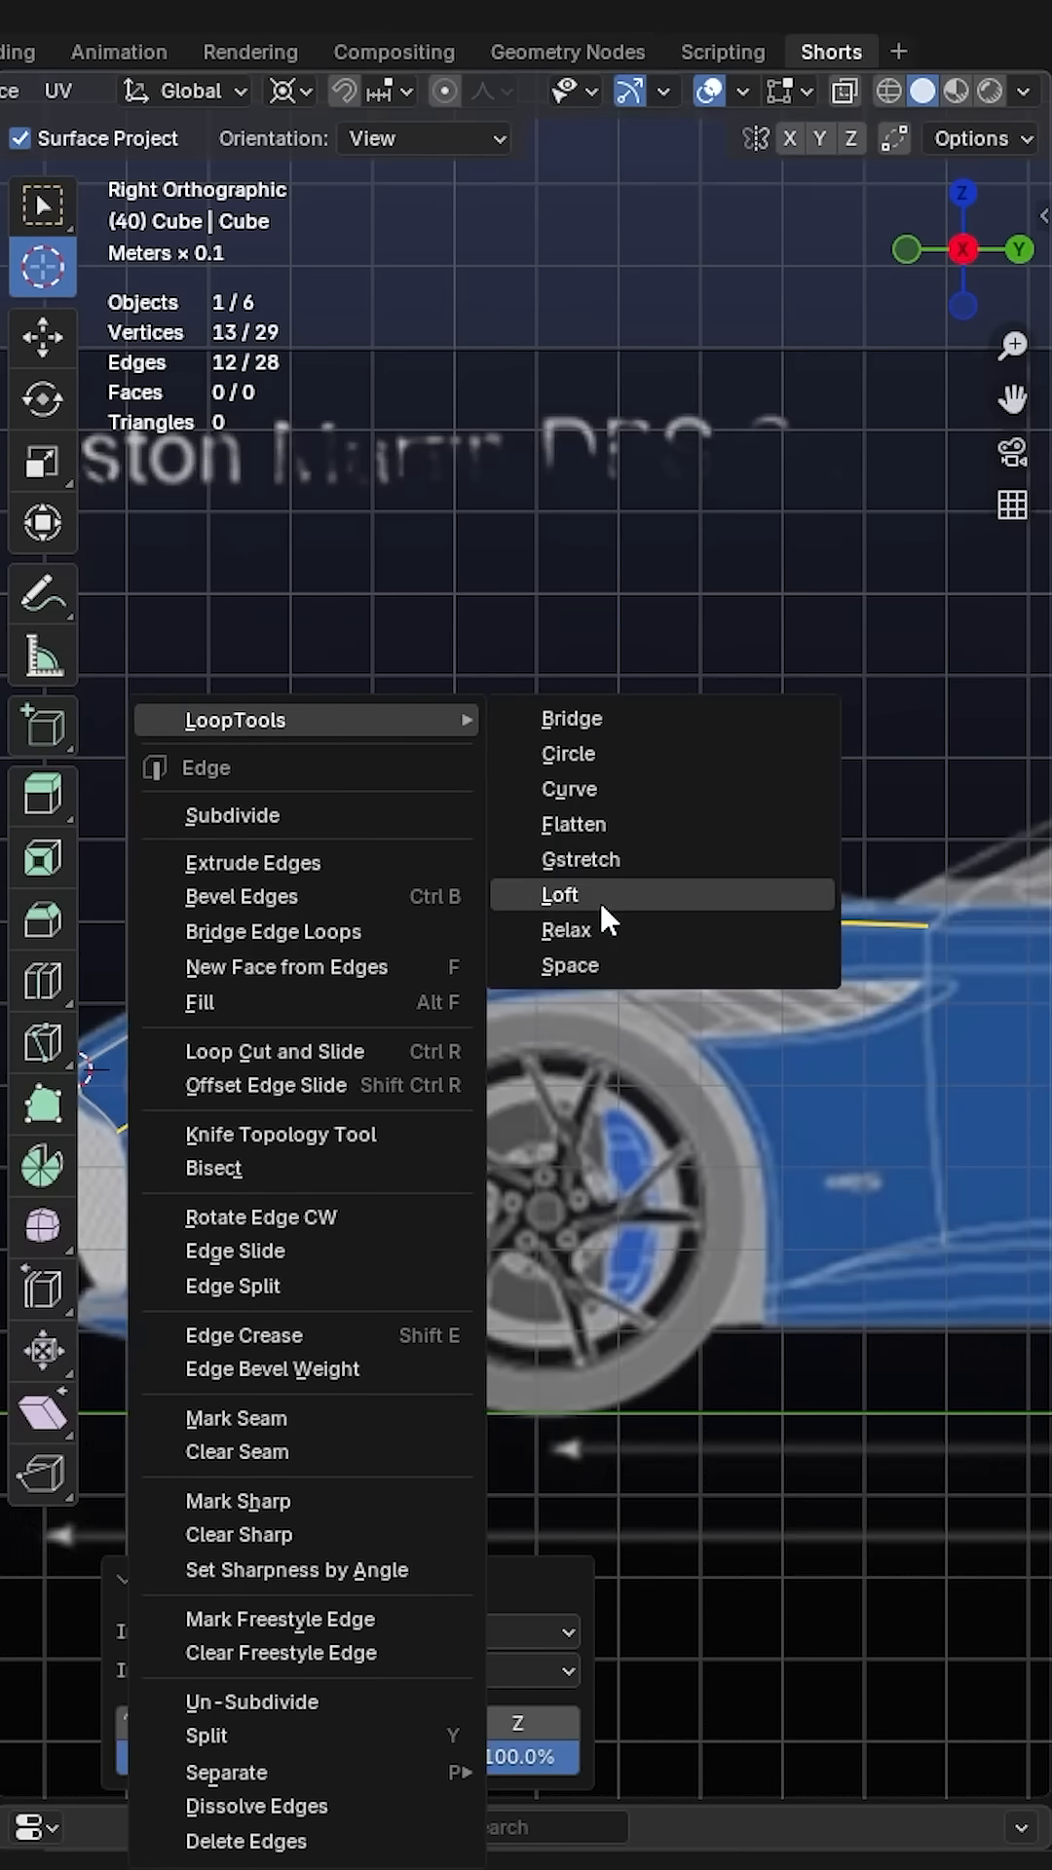
{"action": "left_click", "coordinate": [559, 894]}
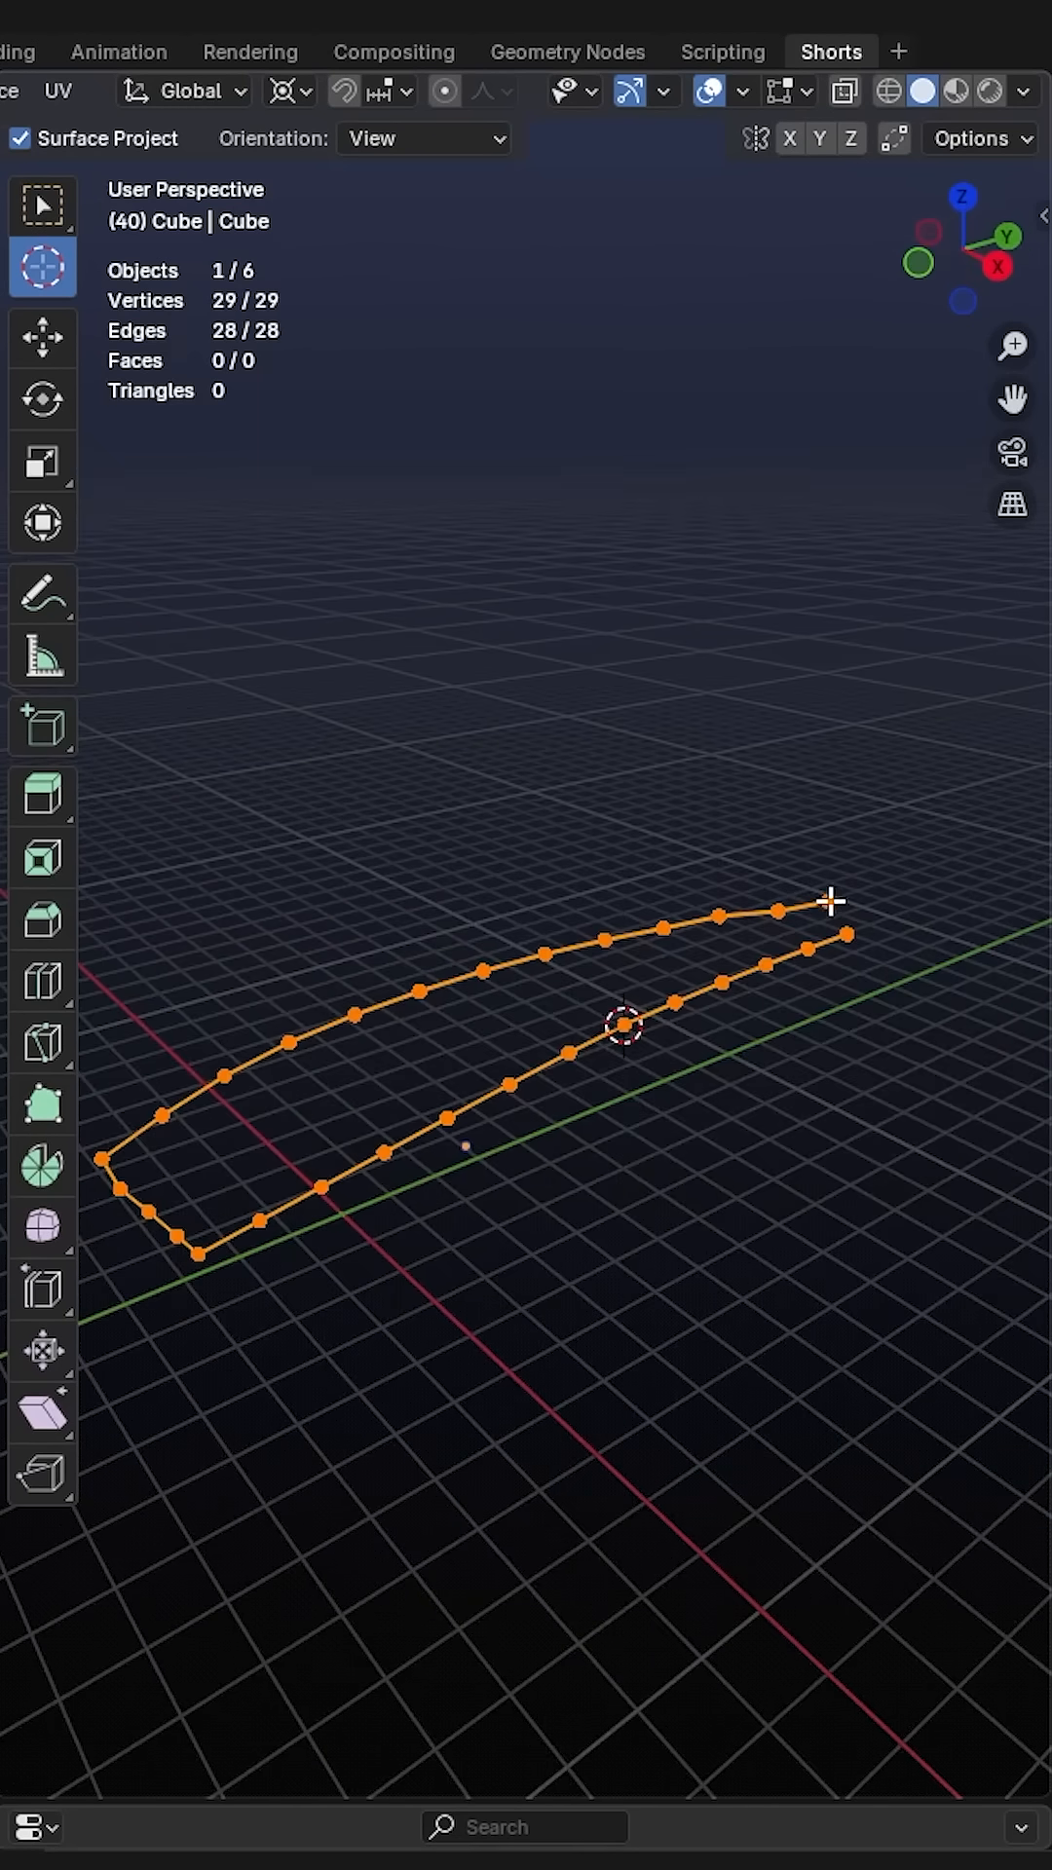
{"action": "mouse_move", "coordinate": [734, 1085]}
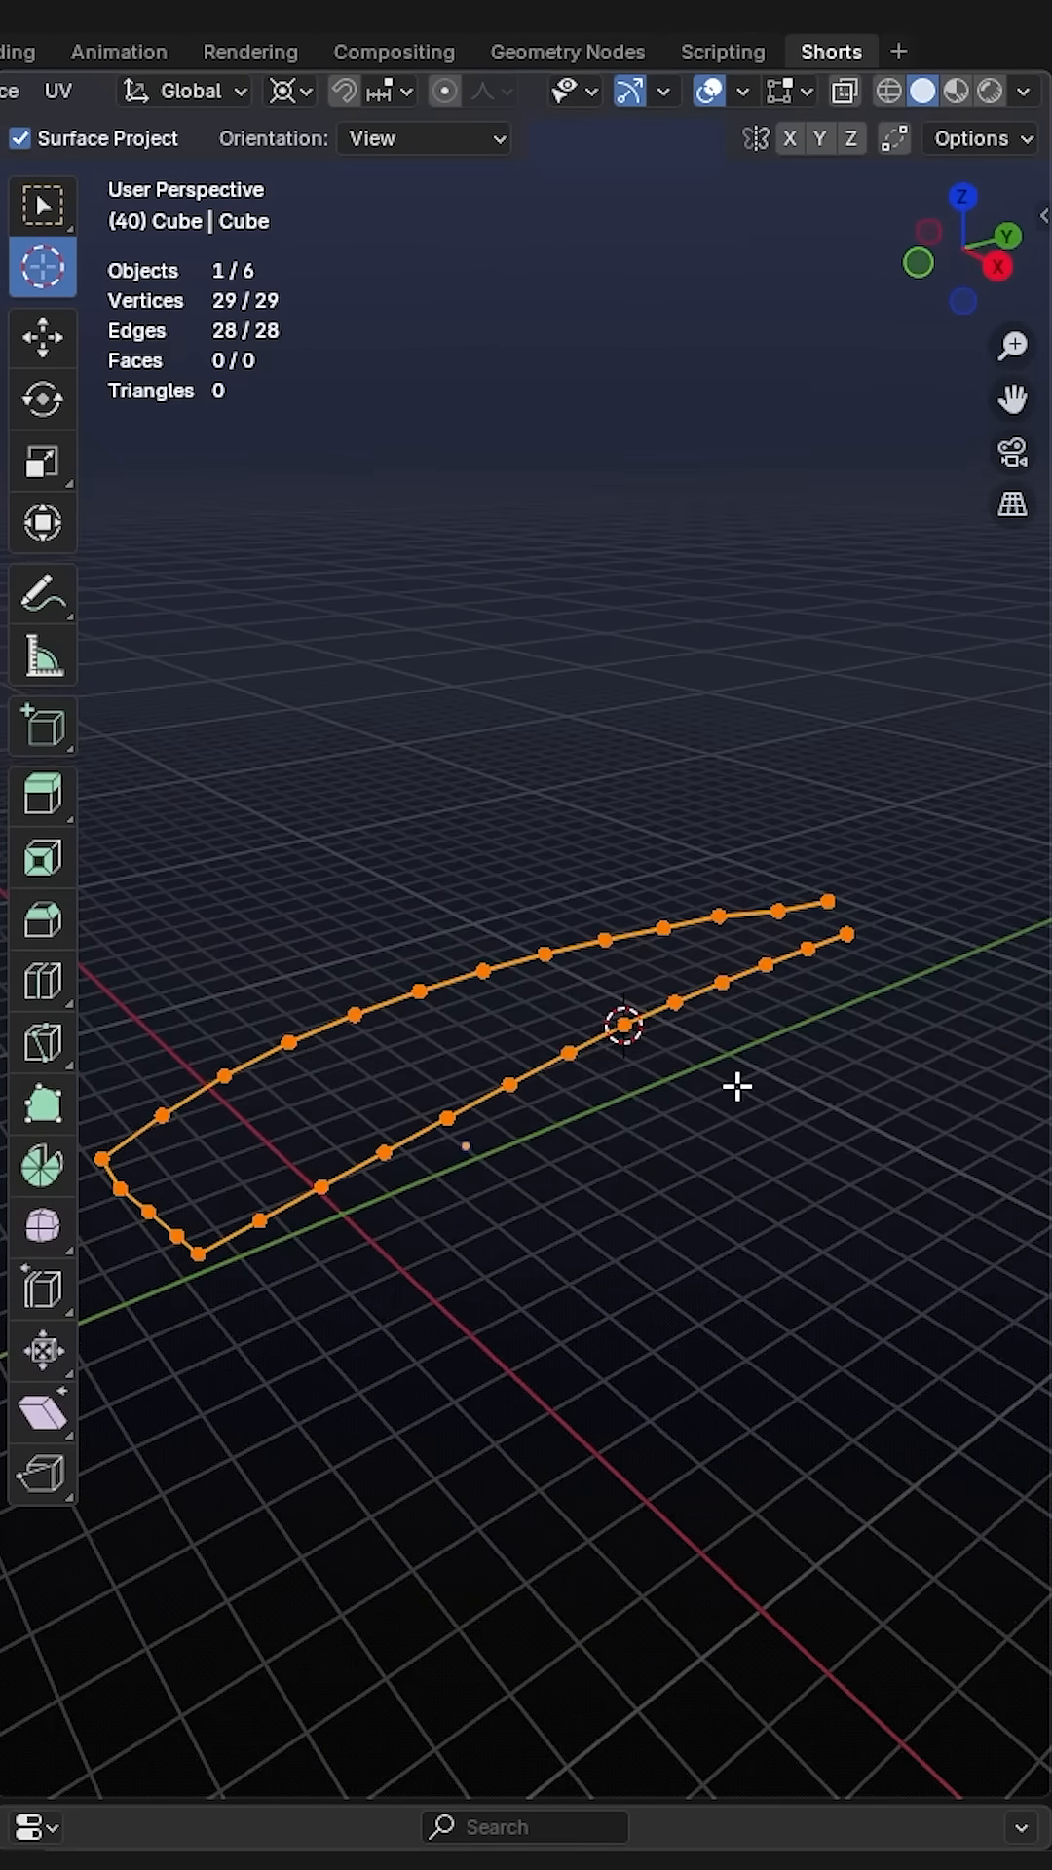